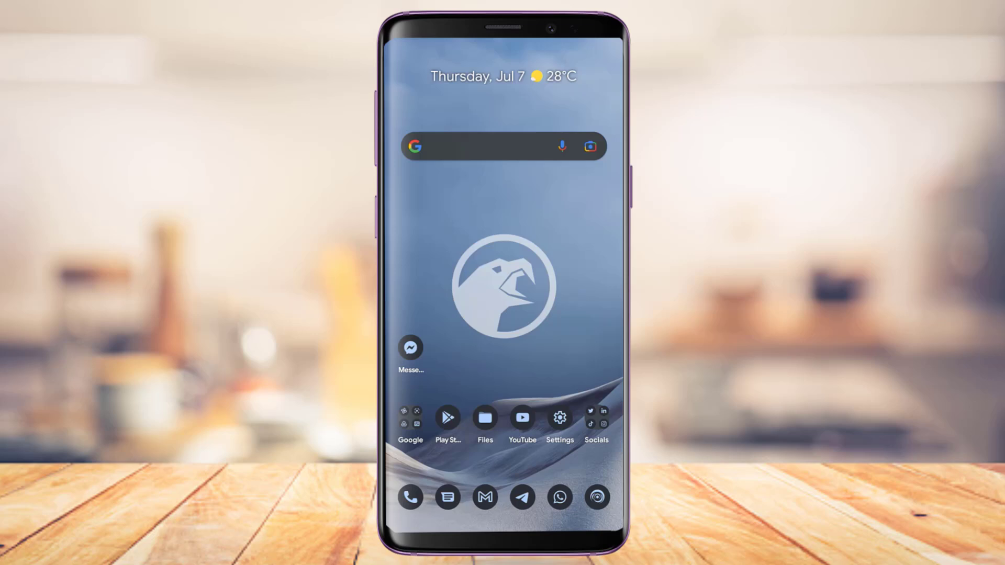
- Launch Messenger from the home screen to its chats list
{"action": "left_click", "coordinate": [410, 351]}
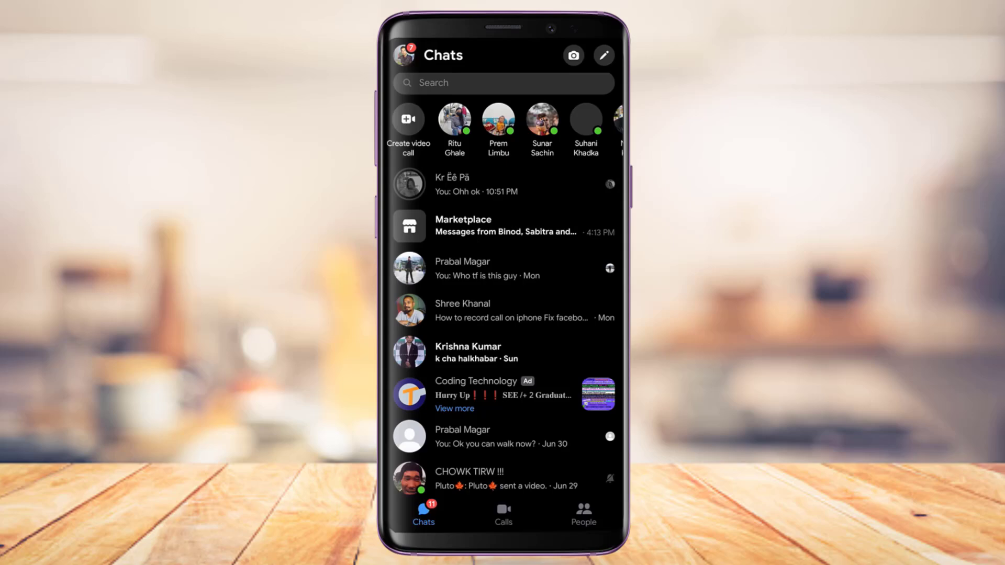
- Scroll through Messenger's Me profile menu, then return to the Android home screen
{"action": "scroll", "scroll_direction": "down", "scroll_amount": 3}
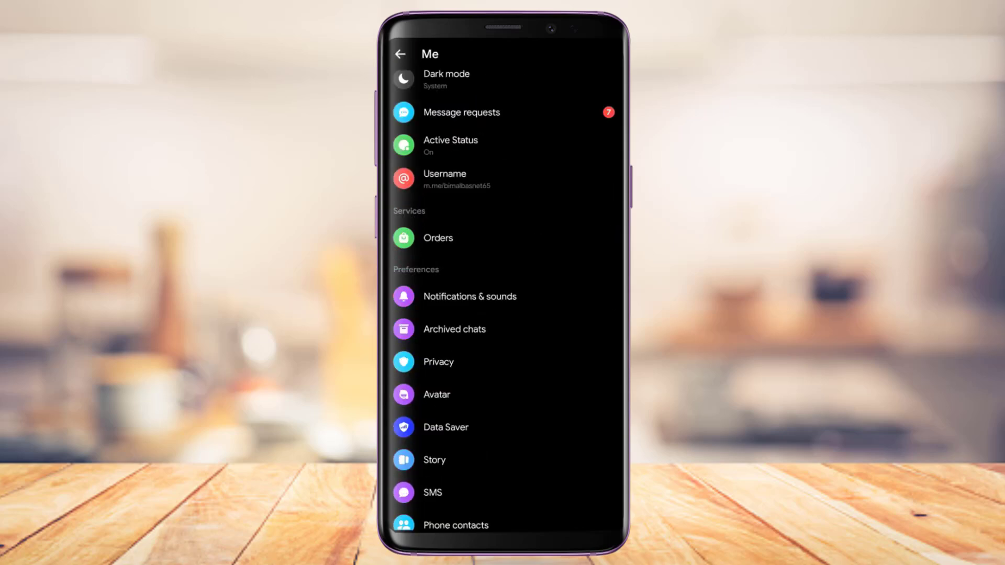
{"action": "scroll", "scroll_direction": "down", "scroll_amount": 3}
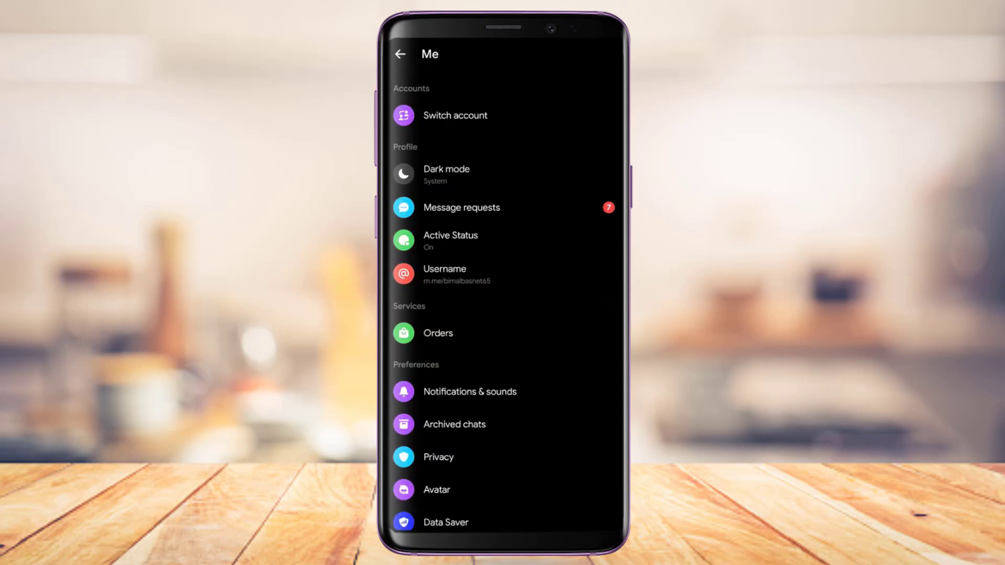
{"action": "scroll", "scroll_direction": "down", "scroll_amount": 3}
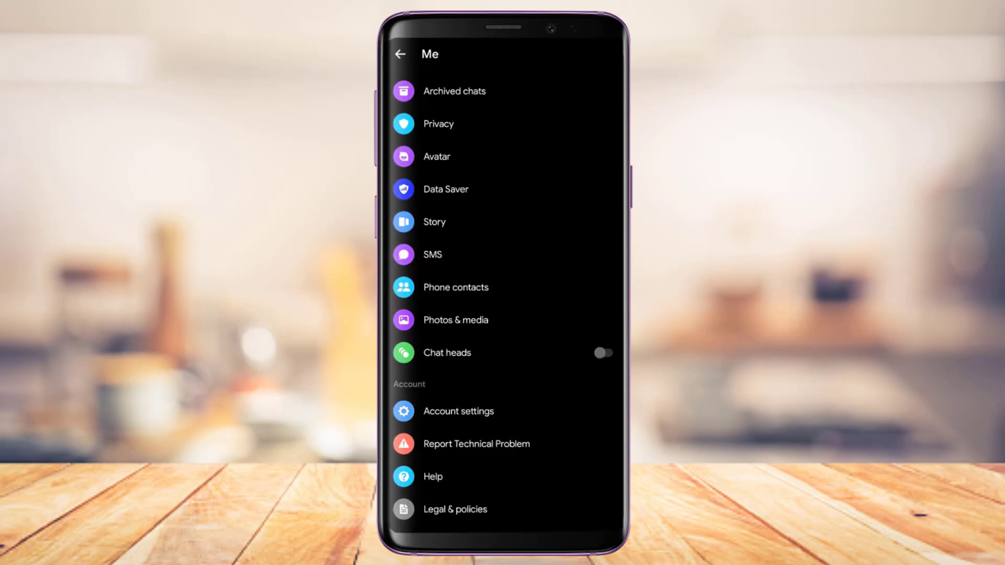
{"action": "scroll", "scroll_direction": "down", "scroll_amount": 3}
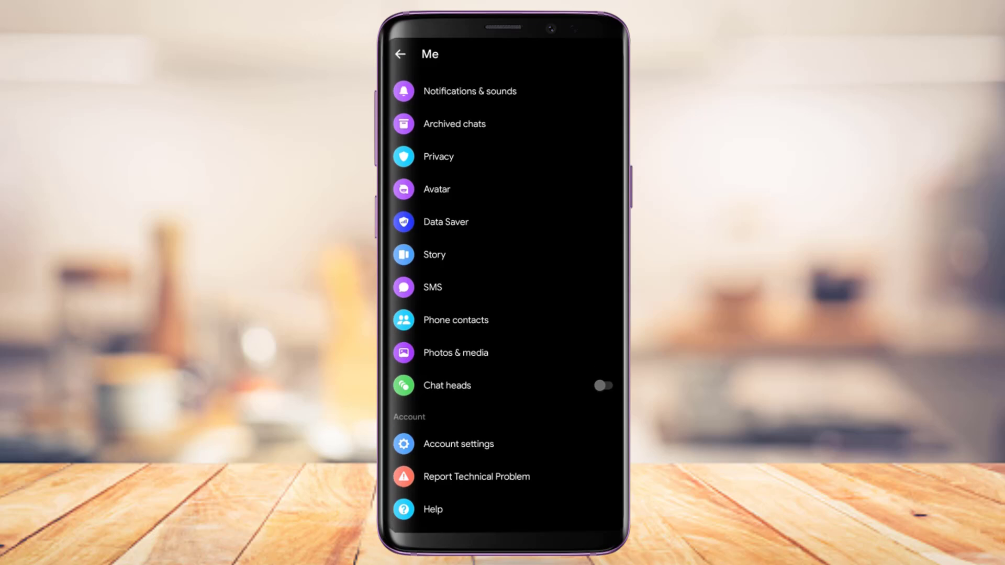
{"action": "left_click", "coordinate": [399, 53]}
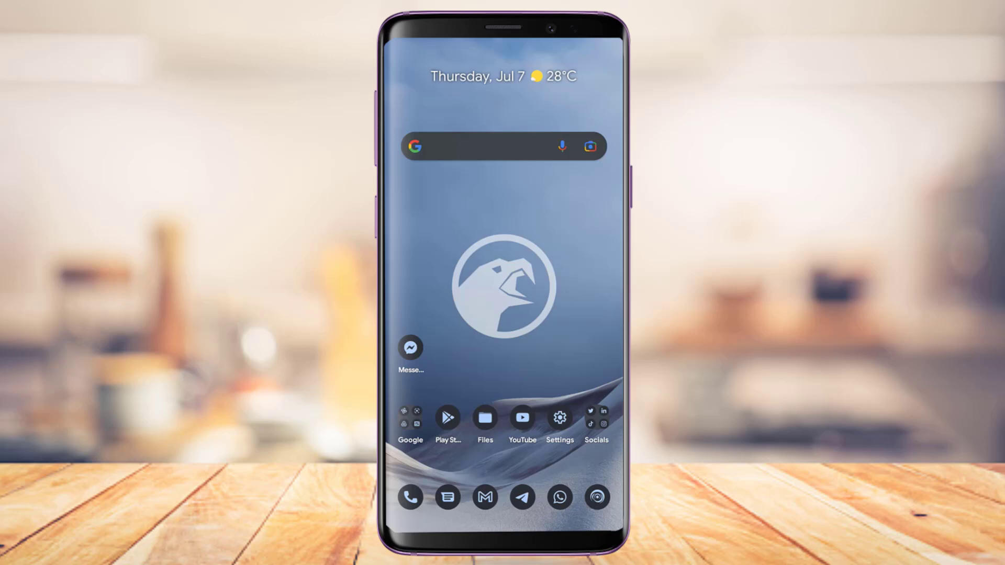
- Launch the Android Settings app from the home screen dock
{"action": "scroll", "scroll_direction": "down", "scroll_amount": 3}
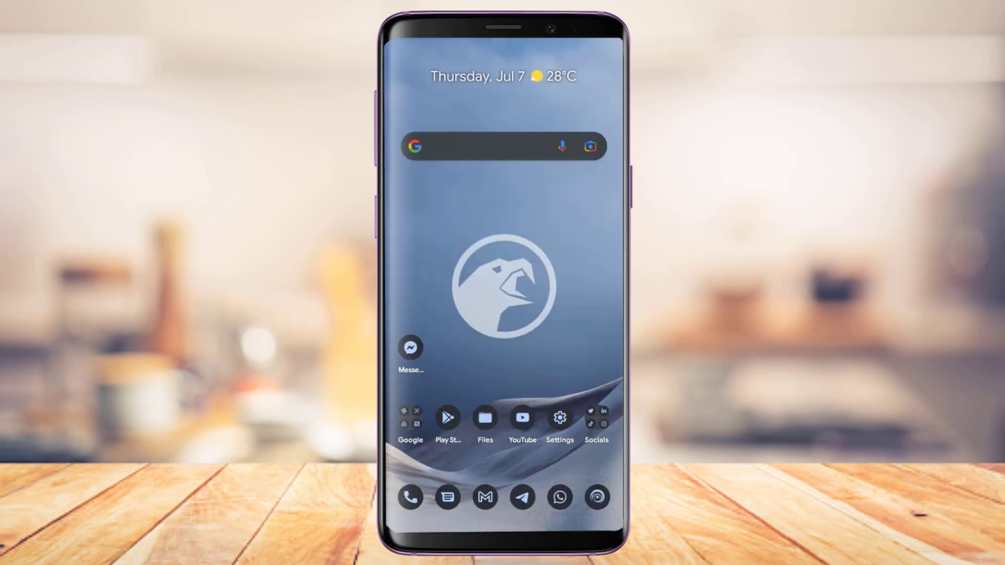
{"action": "left_click", "coordinate": [559, 418]}
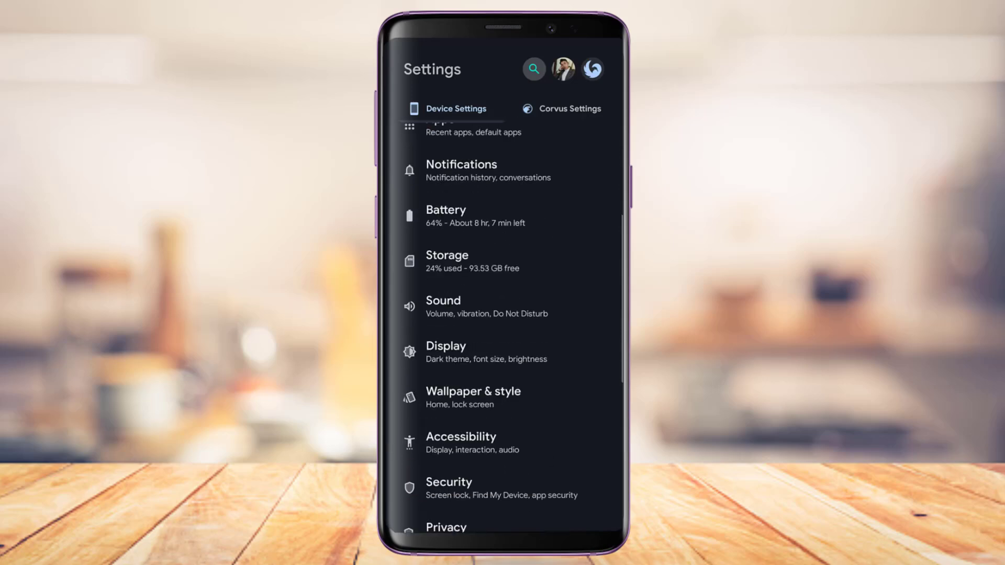
- Reach System > Languages & input > Languages, listing English (US), English (UK) and Nepali
{"action": "scroll", "scroll_direction": "down", "scroll_amount": 3}
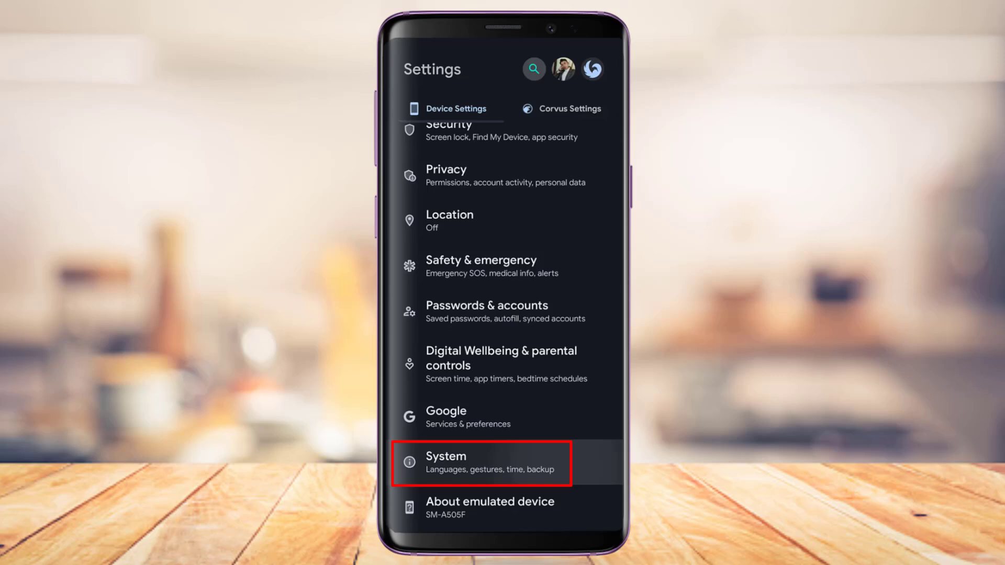
{"action": "left_click", "coordinate": [480, 463]}
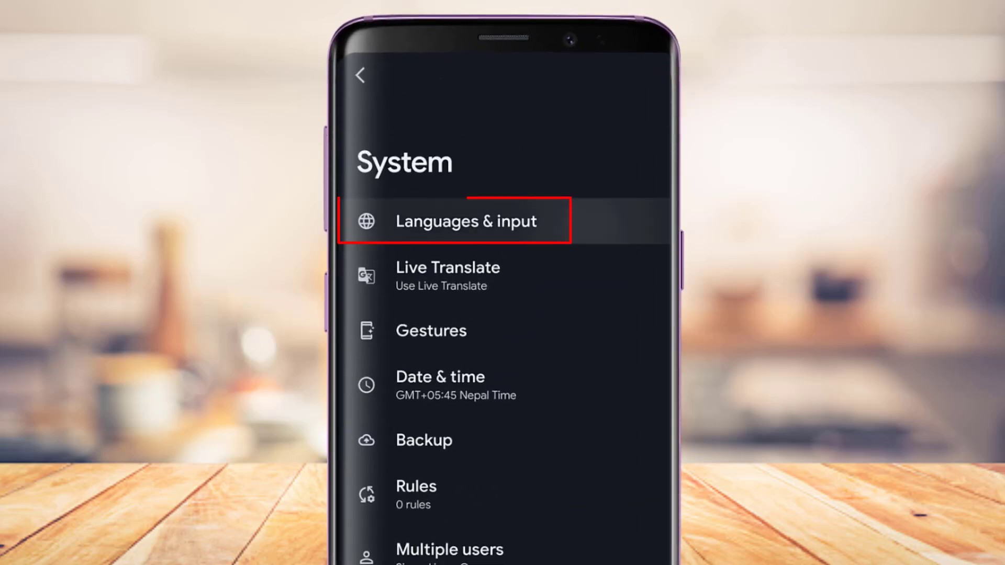
{"action": "left_click", "coordinate": [465, 221]}
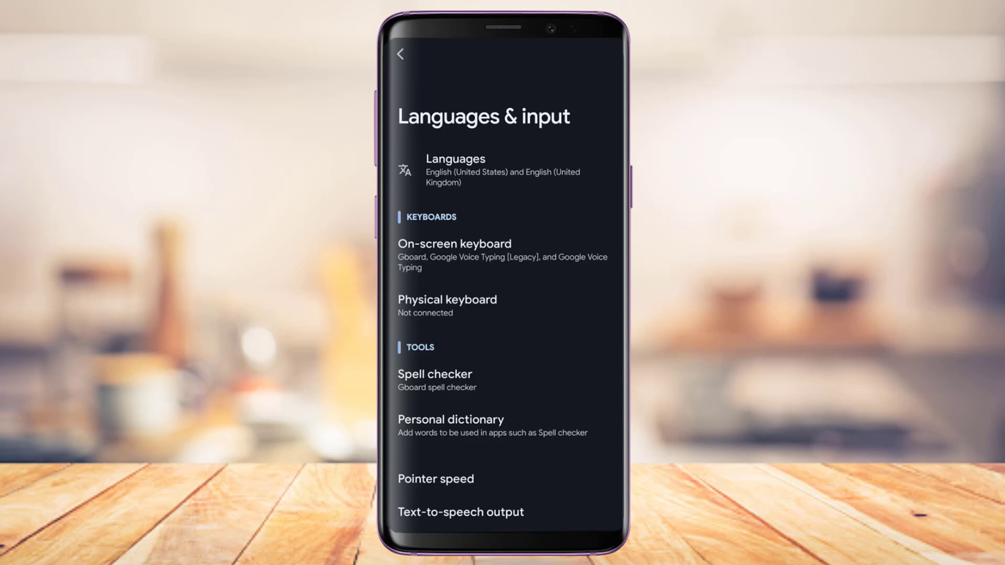
{"action": "left_click", "coordinate": [455, 170]}
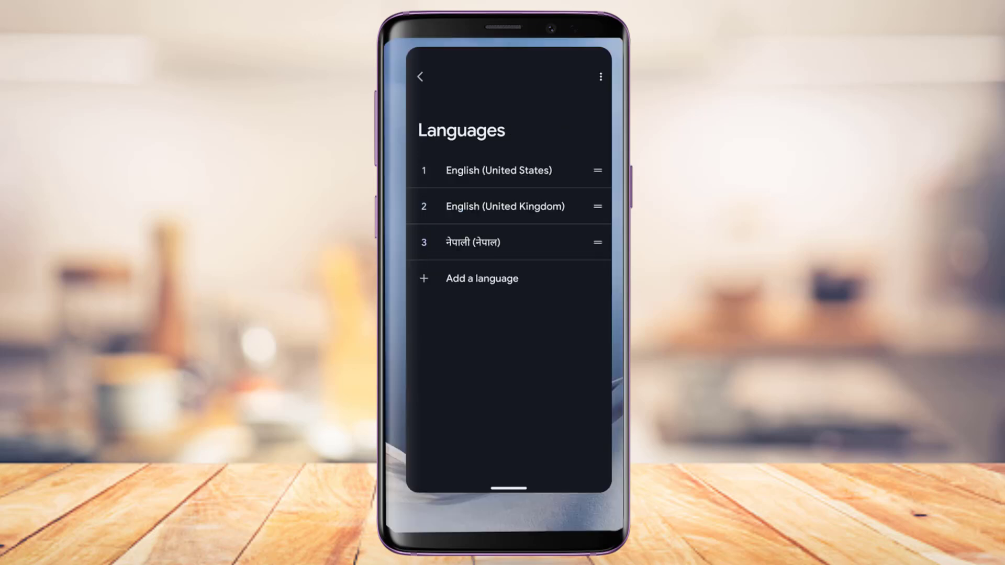